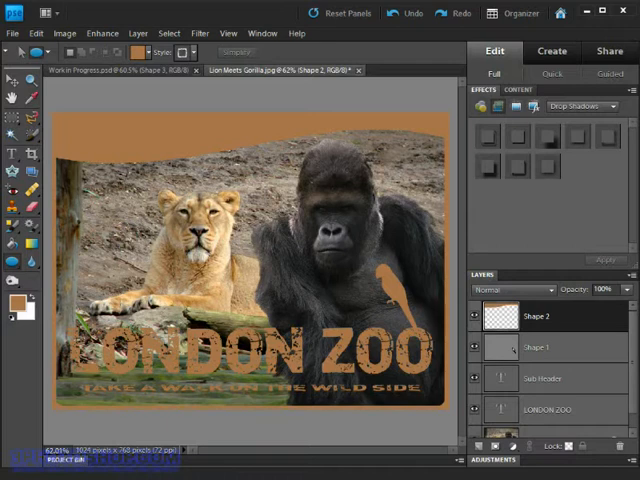
pyautogui.moveTo(115, 8)
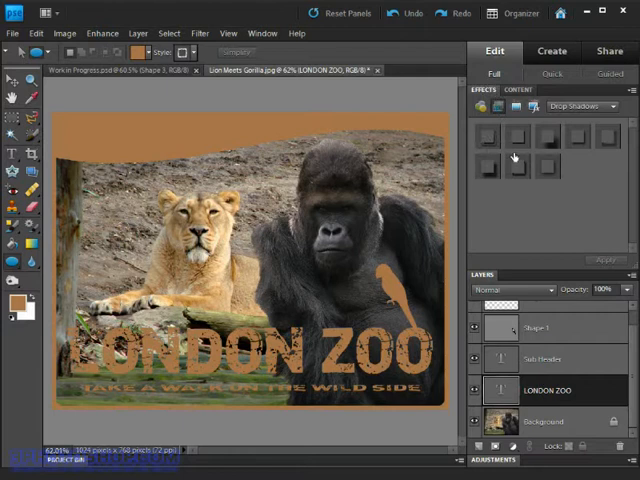
pyautogui.moveTo(505, 150)
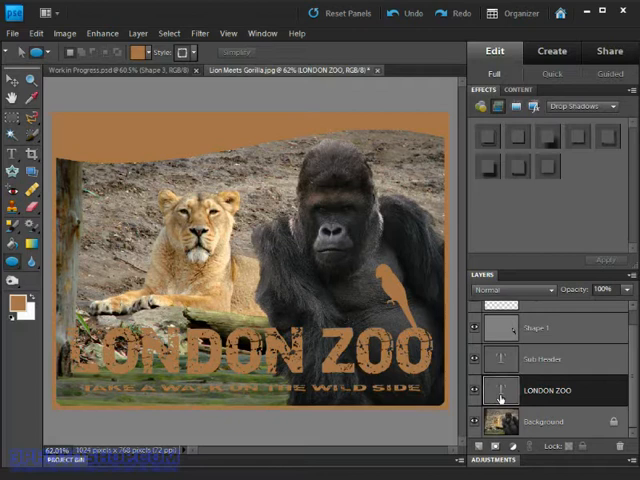
pyautogui.moveTo(500, 398)
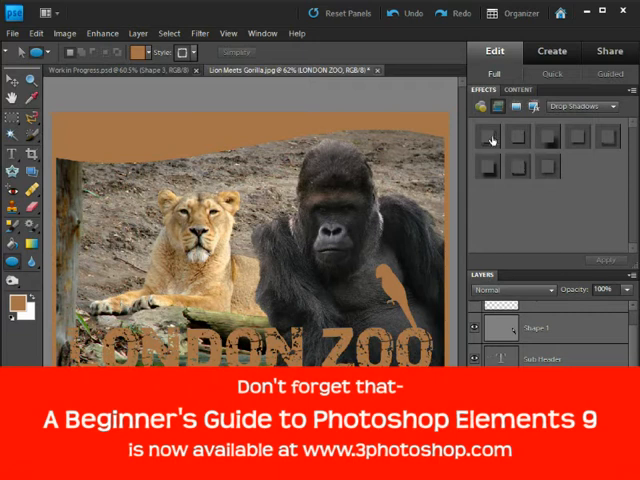
pyautogui.moveTo(495, 140)
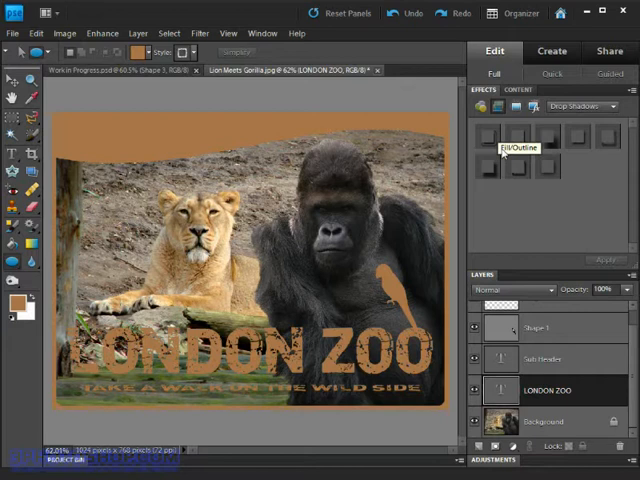
pyautogui.moveTo(490, 165)
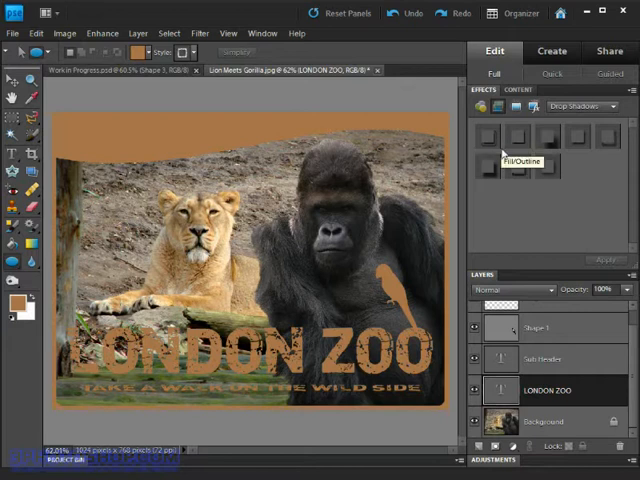
pyautogui.moveTo(491, 168)
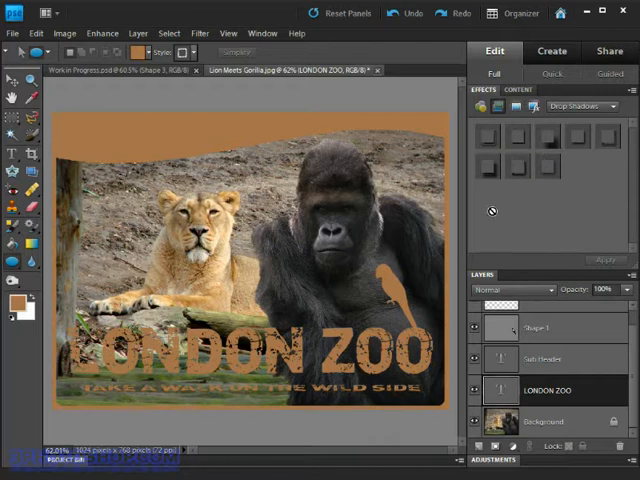
pyautogui.moveTo(377, 252)
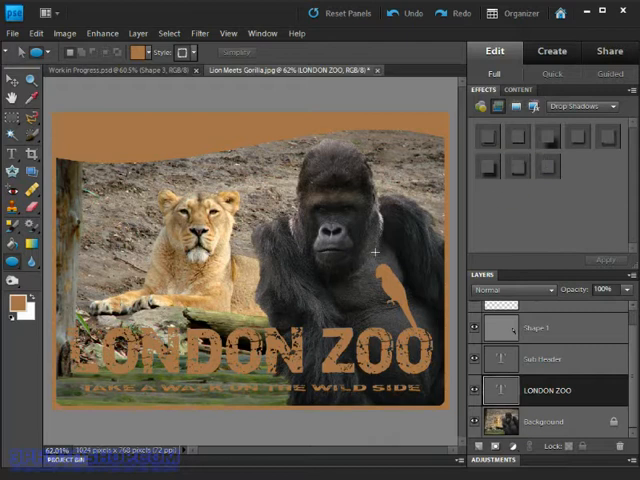
pyautogui.moveTo(547, 152)
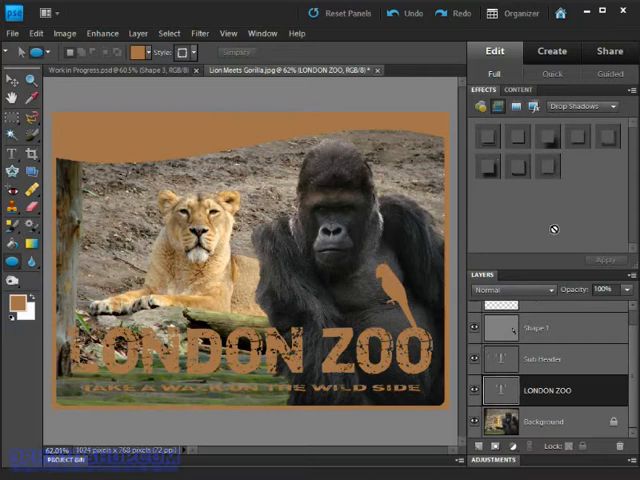
pyautogui.moveTo(554, 387)
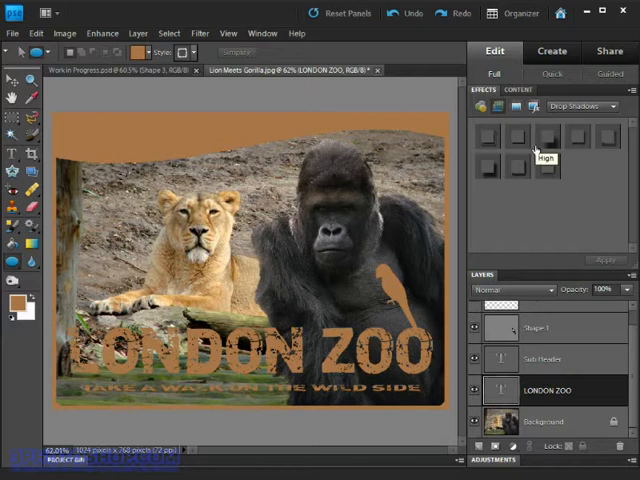
pyautogui.moveTo(540, 140)
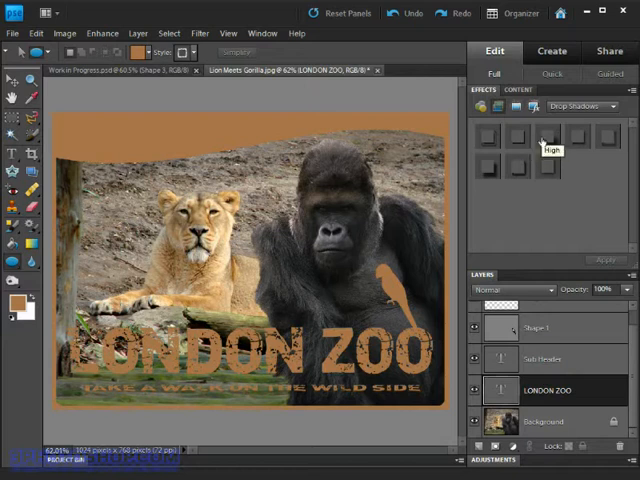
pyautogui.moveTo(547, 138)
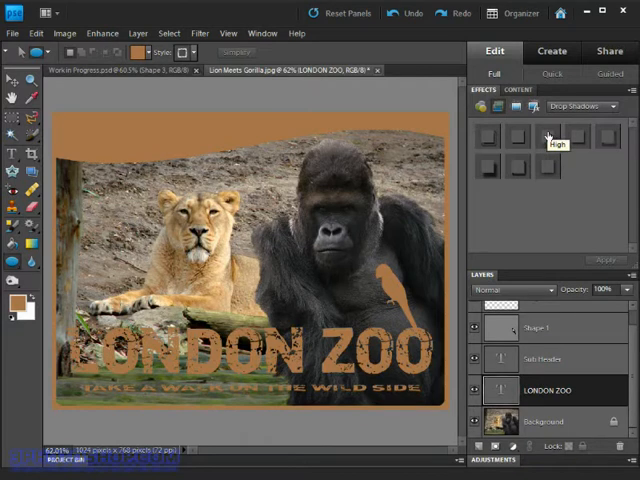
# Step: Apply the High drop shadow preset to the LONDON ZOO title
pyautogui.click(547, 137)
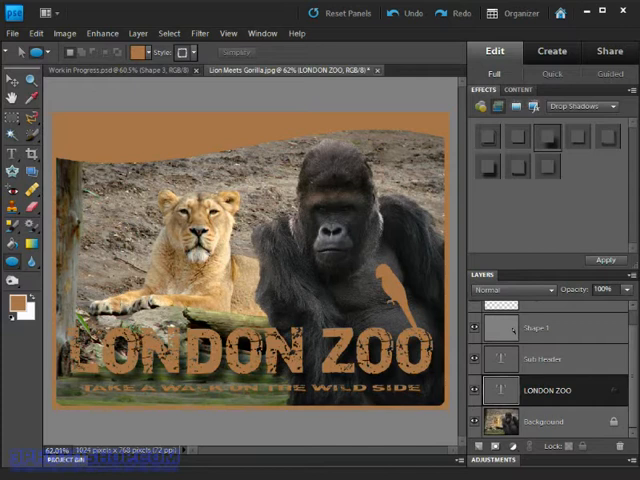
pyautogui.moveTo(439, 368)
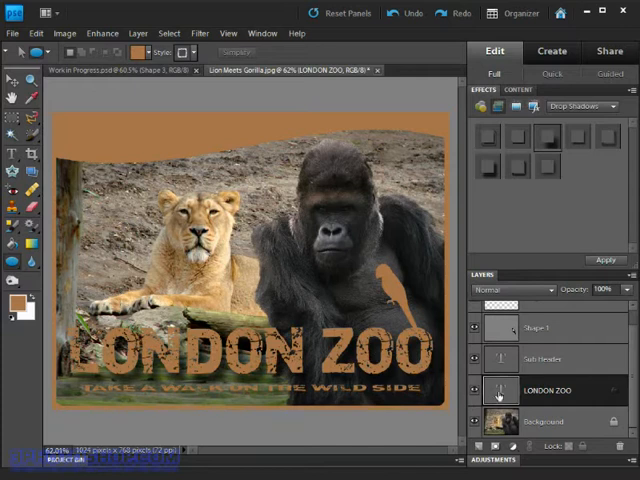
pyautogui.moveTo(500, 395)
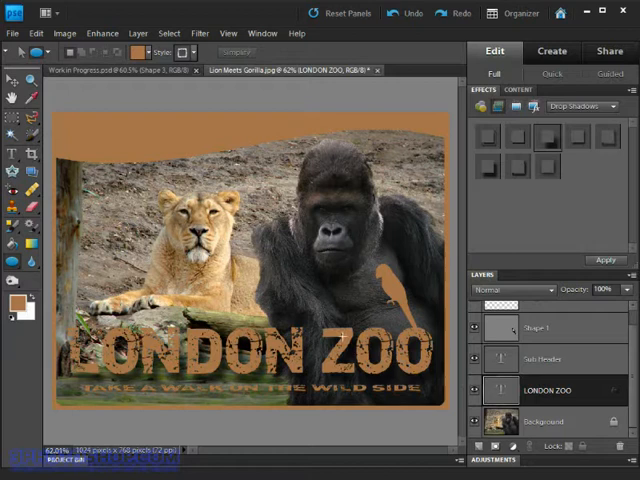
pyautogui.moveTo(403, 295)
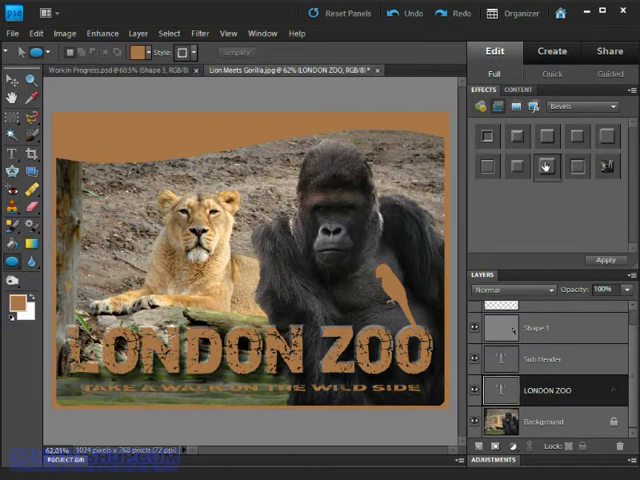
pyautogui.moveTo(272, 348)
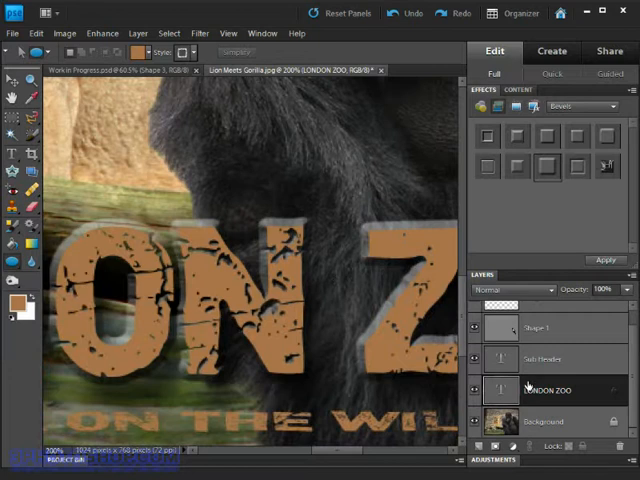
pyautogui.moveTo(610, 388)
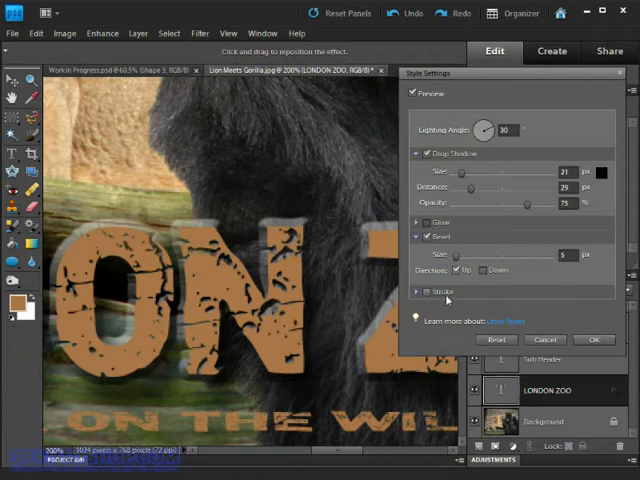
# Step: Add a near-black outline stroke to the title and confirm the style settings
pyautogui.click(418, 291)
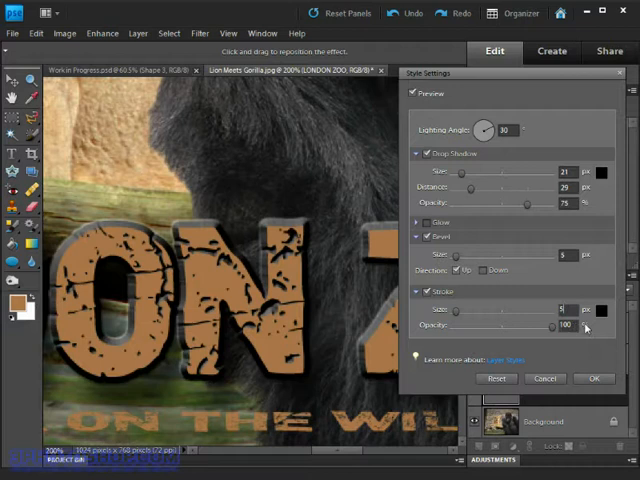
pyautogui.click(606, 309)
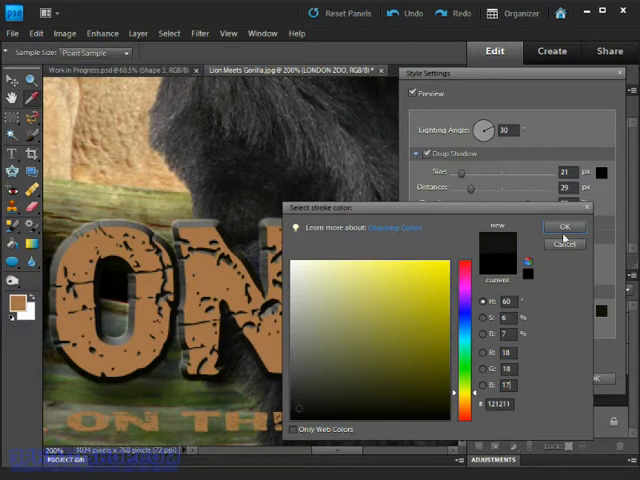
pyautogui.click(561, 226)
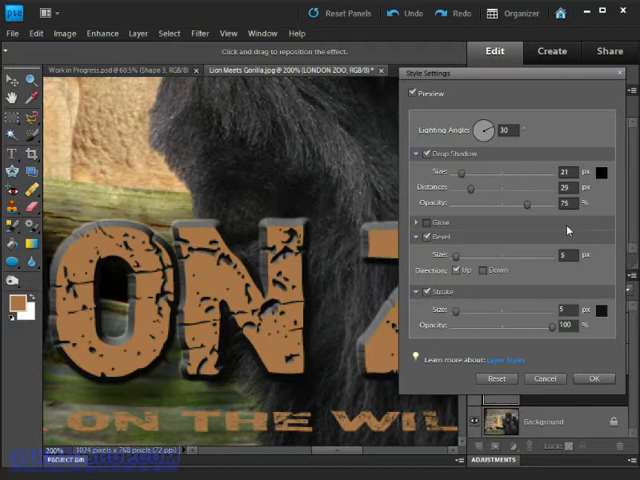
pyautogui.moveTo(162, 226)
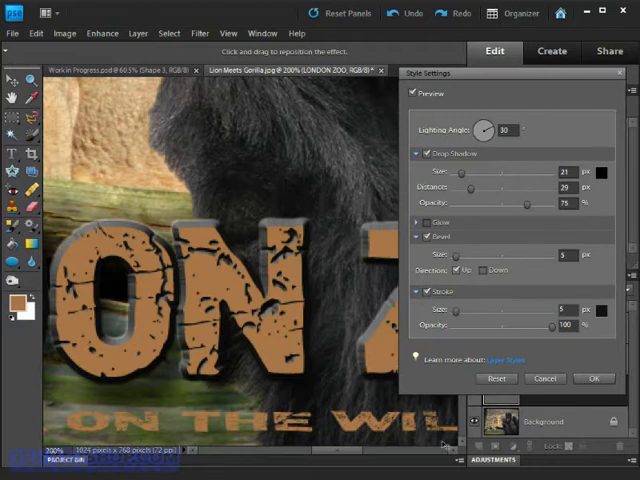
pyautogui.moveTo(300, 245)
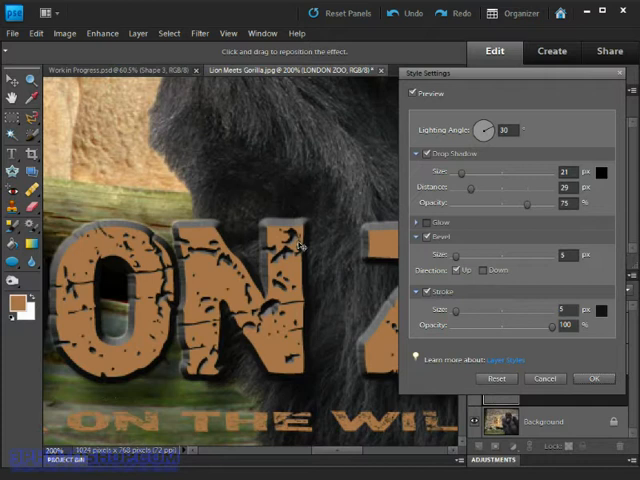
pyautogui.moveTo(155, 232)
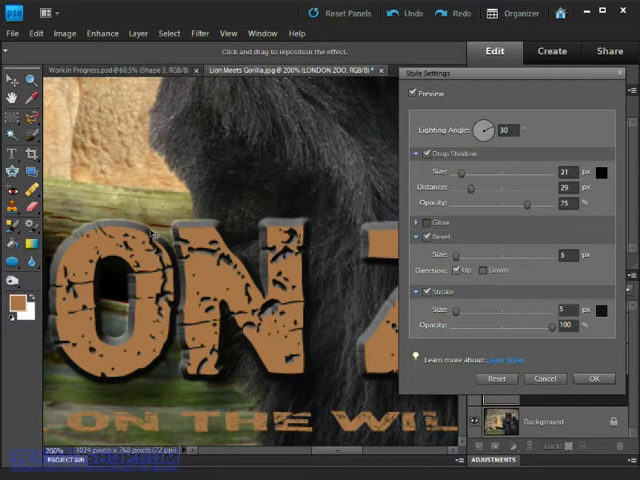
pyautogui.moveTo(186, 224)
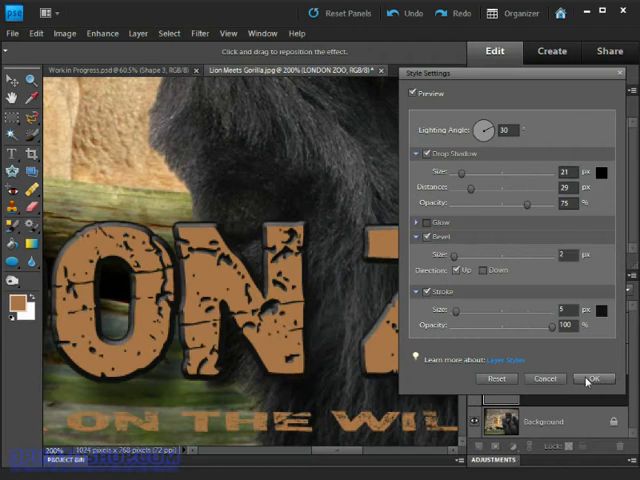
pyautogui.click(594, 378)
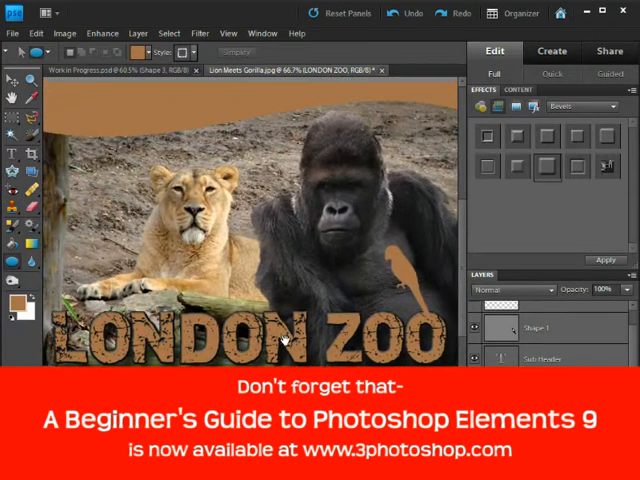
pyautogui.moveTo(245, 330)
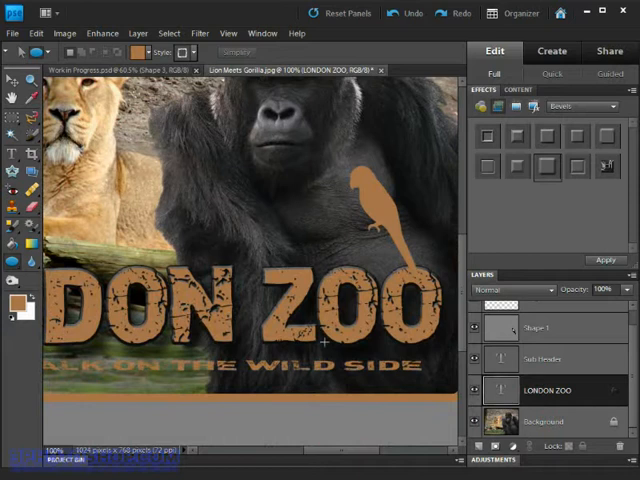
pyautogui.moveTo(322, 348)
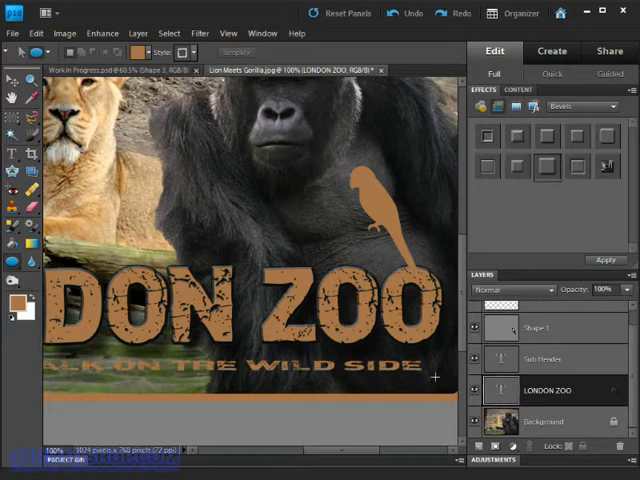
# Step: Apply the Hard Edge drop shadow to the WALK ON THE WILD SIDE subtitle layer
pyautogui.click(547, 359)
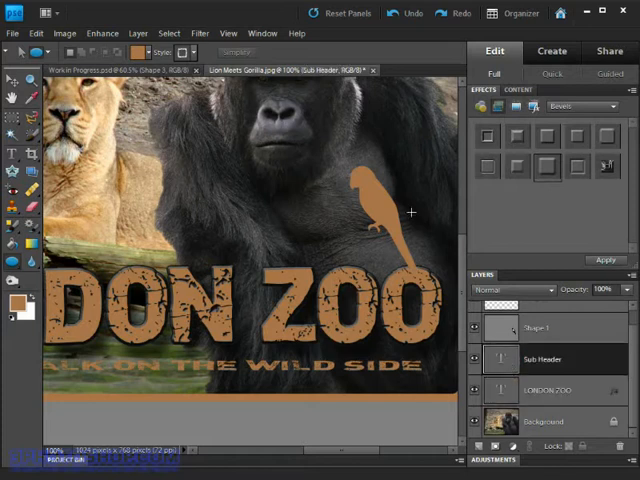
pyautogui.click(595, 105)
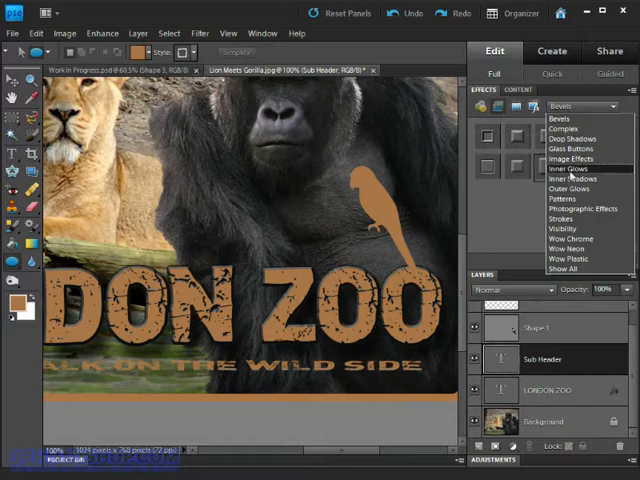
pyautogui.click(568, 137)
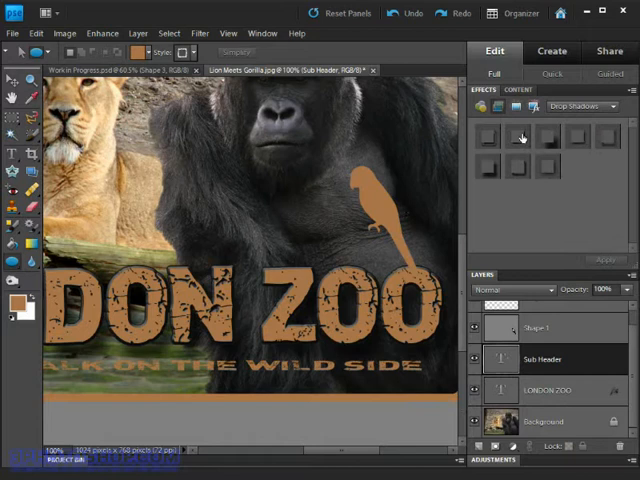
pyautogui.moveTo(524, 138)
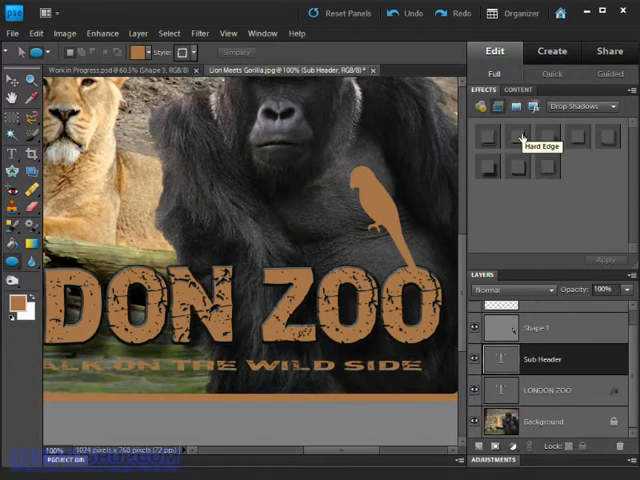
pyautogui.click(518, 138)
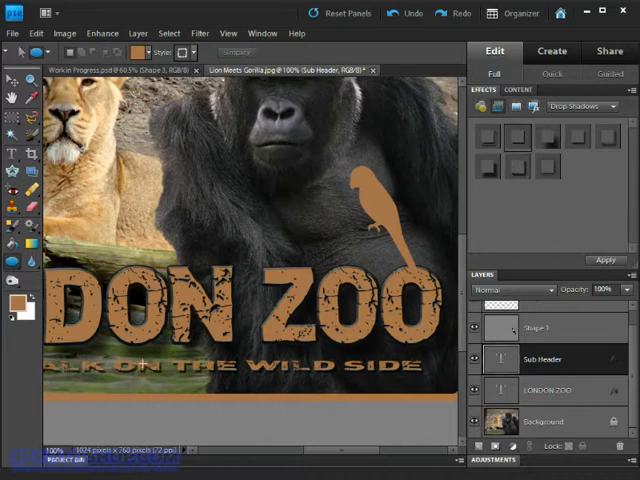
pyautogui.moveTo(117, 370)
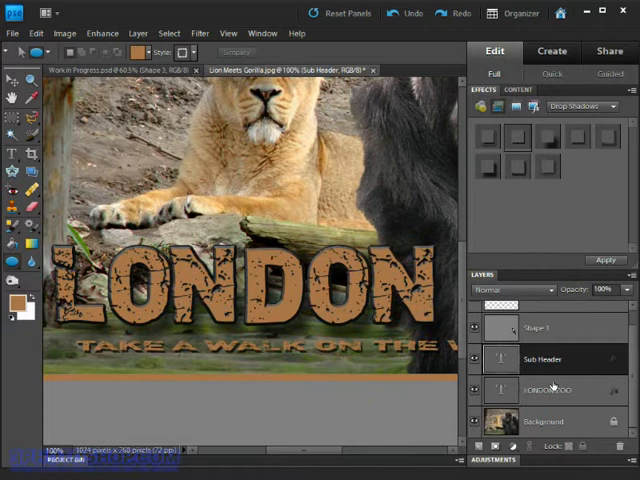
# Step: Select the LONDON ZOO layer and copy its layer style
pyautogui.click(545, 392)
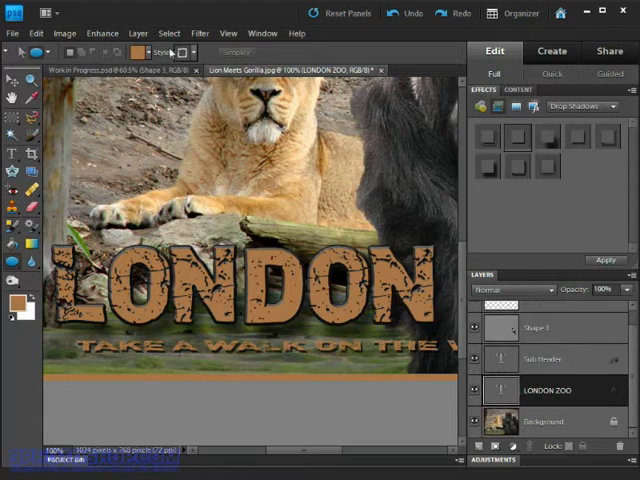
pyautogui.click(137, 33)
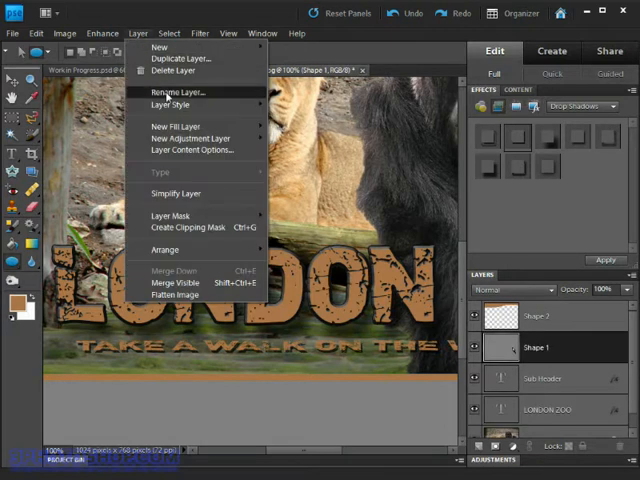
pyautogui.moveTo(172, 105)
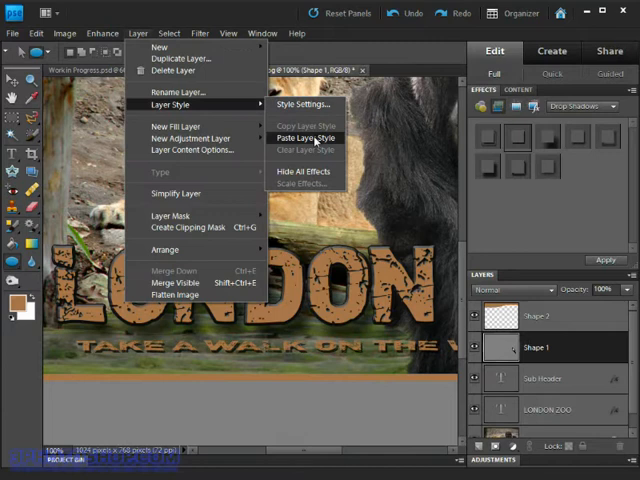
pyautogui.moveTo(328, 139)
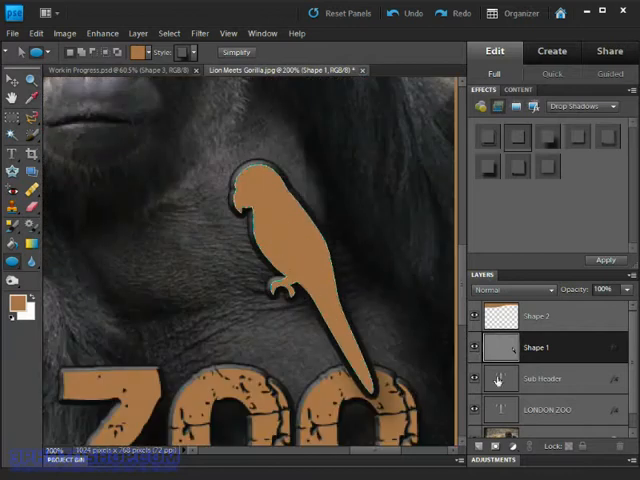
# Step: Select the Shape 1 bird layer in the Layers panel
pyautogui.click(545, 380)
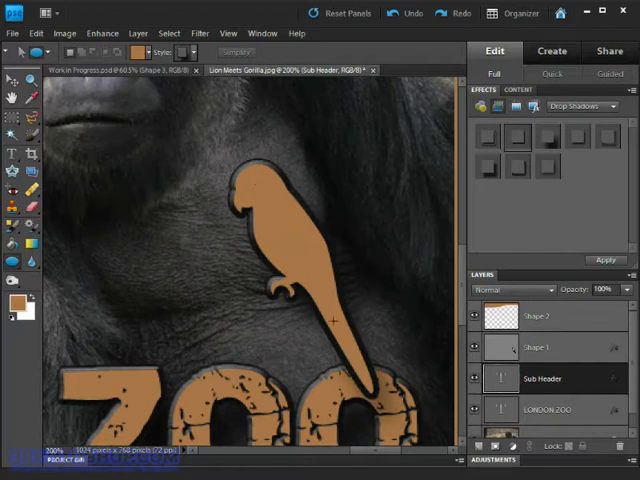
pyautogui.moveTo(315, 273)
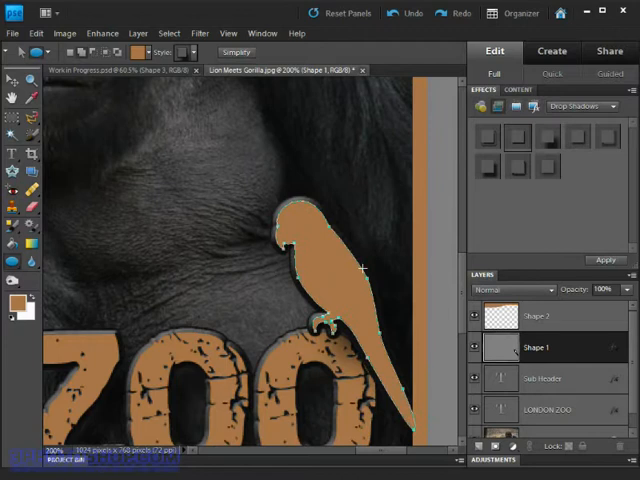
pyautogui.moveTo(402, 264)
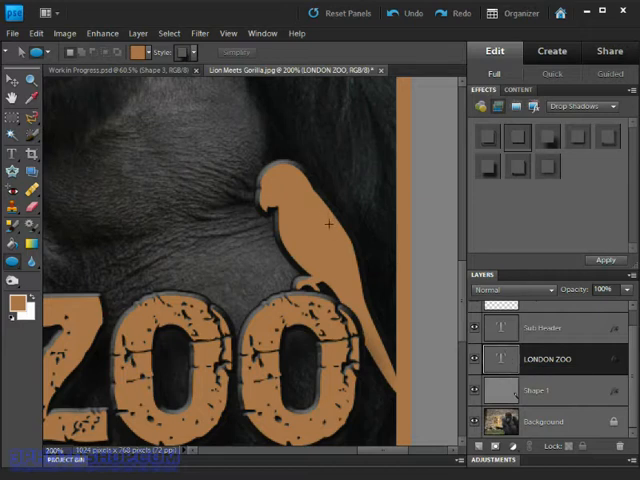
pyautogui.moveTo(440, 275)
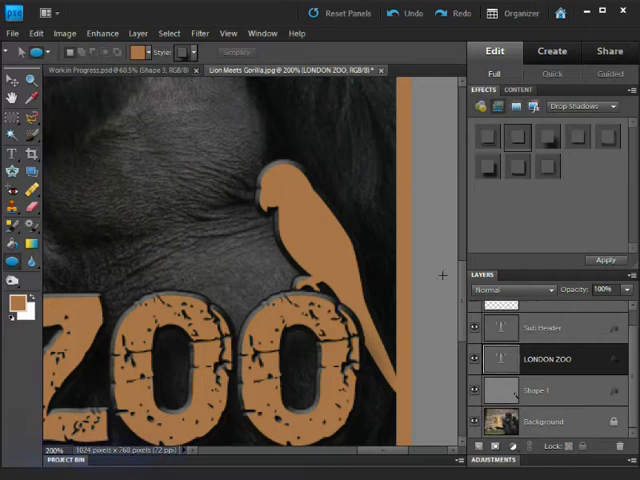